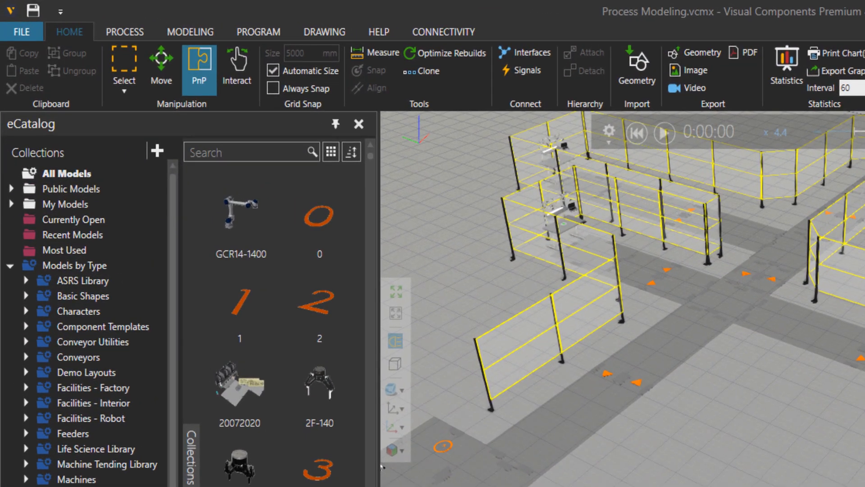
{"action": "mouse_move", "coordinate": [132, 42]}
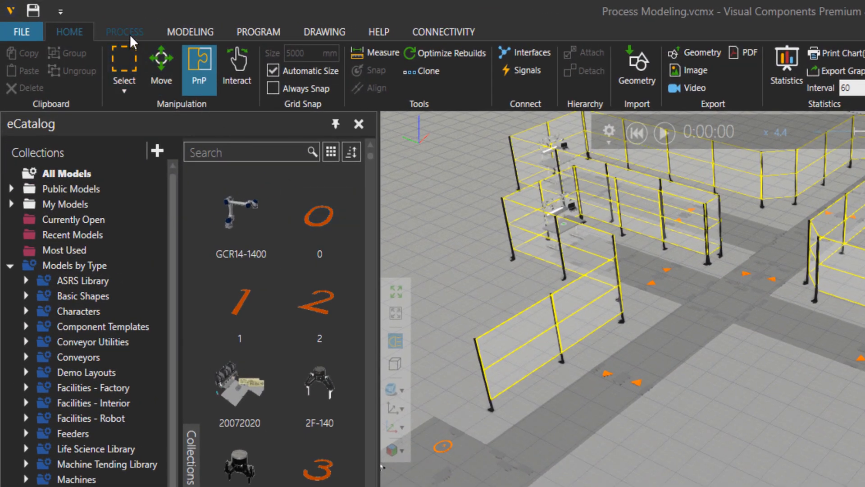
Step: Enter the Process modeling context to label the three ManualProcess and two Feeder nodes
{"action": "left_click", "coordinate": [125, 32]}
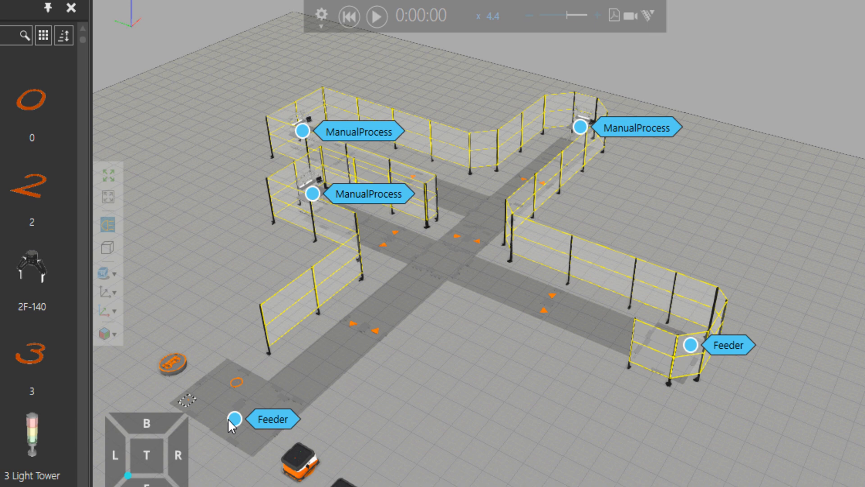
{"action": "mouse_move", "coordinate": [417, 183]}
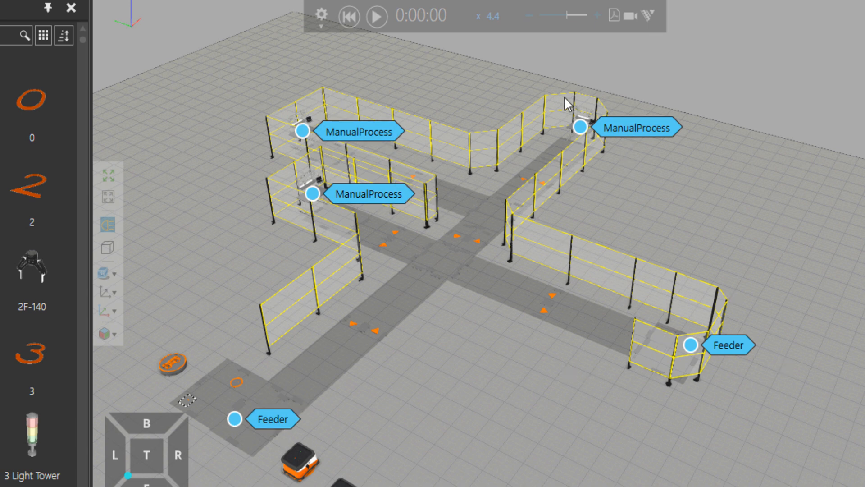
{"action": "mouse_move", "coordinate": [413, 327]}
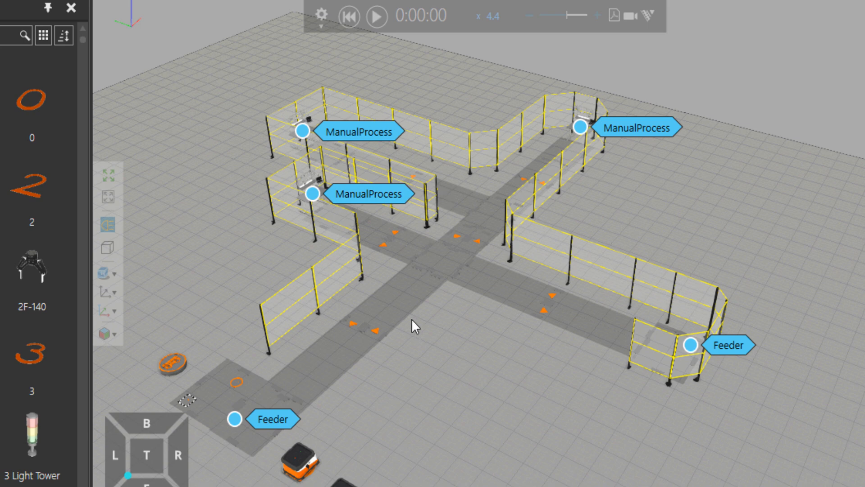
{"action": "mouse_move", "coordinate": [283, 452]}
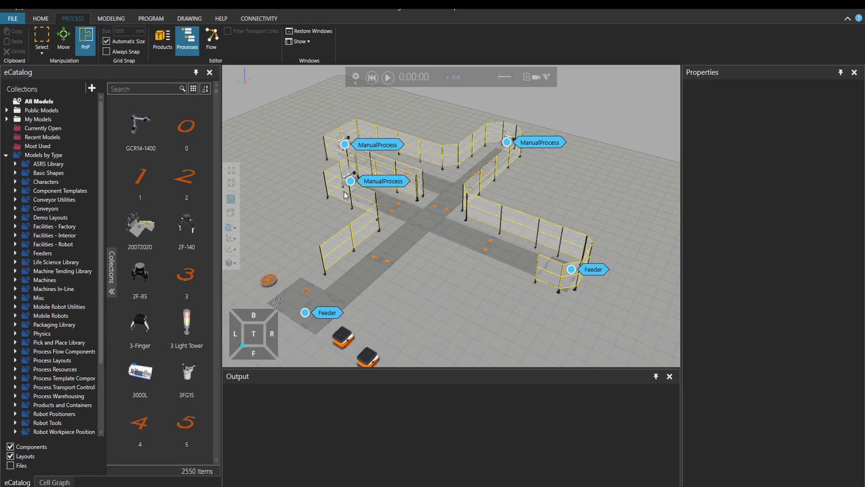
Step: Create a Feeder-to-ManualProcess product flow in the Process Flow Editor and start the simulation
{"action": "left_click", "coordinate": [212, 39]}
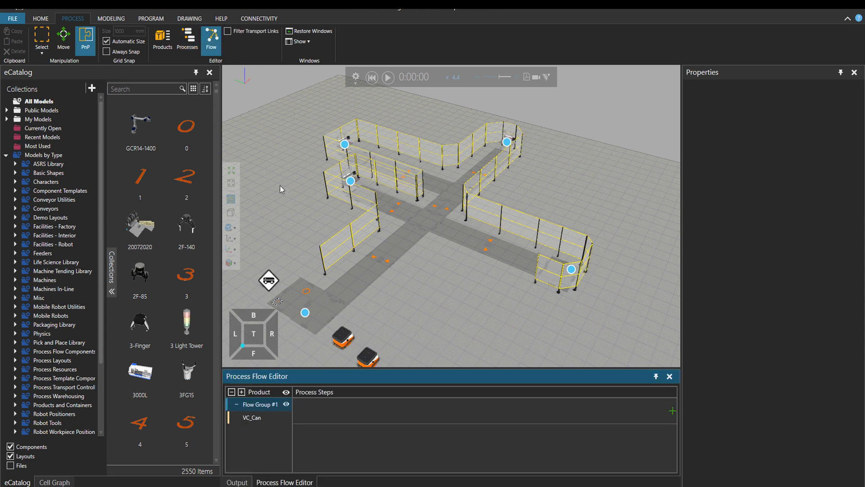
{"action": "mouse_move", "coordinate": [320, 392]}
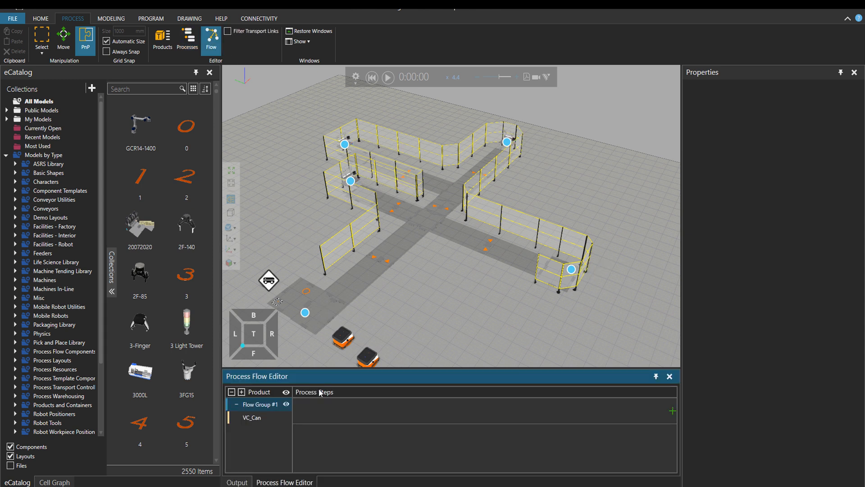
{"action": "mouse_move", "coordinate": [304, 314]}
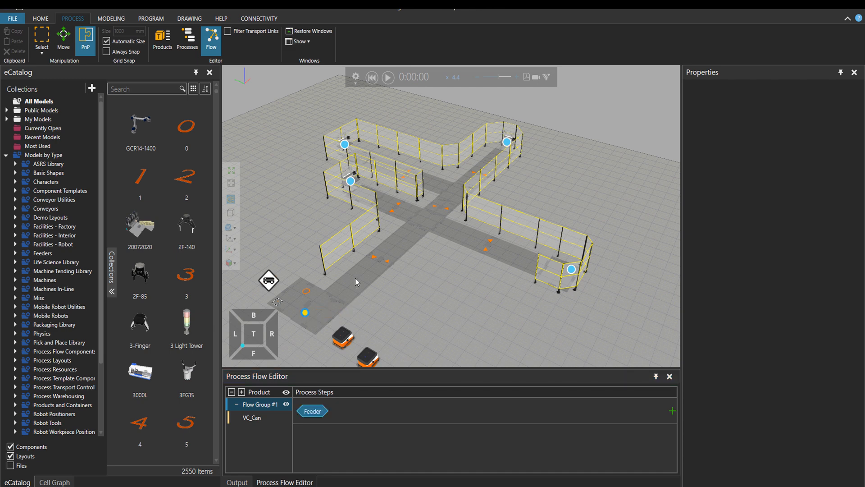
{"action": "mouse_move", "coordinate": [271, 286]}
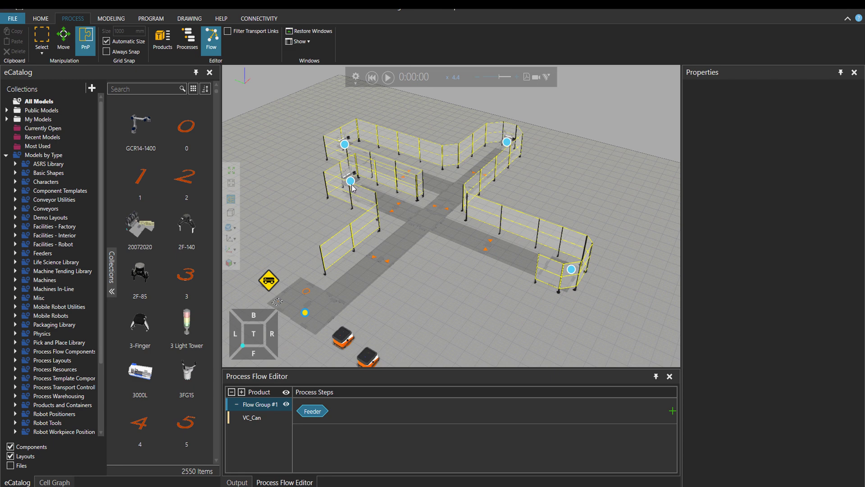
{"action": "left_click", "coordinate": [672, 411]}
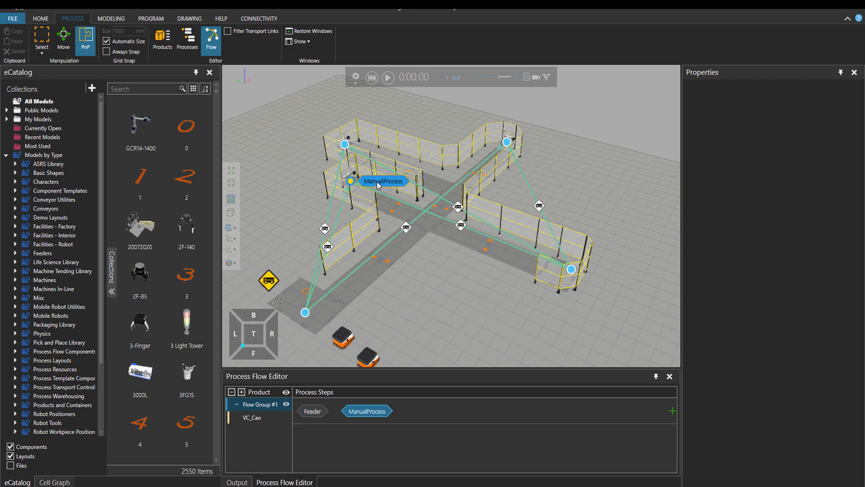
{"action": "left_click", "coordinate": [388, 77]}
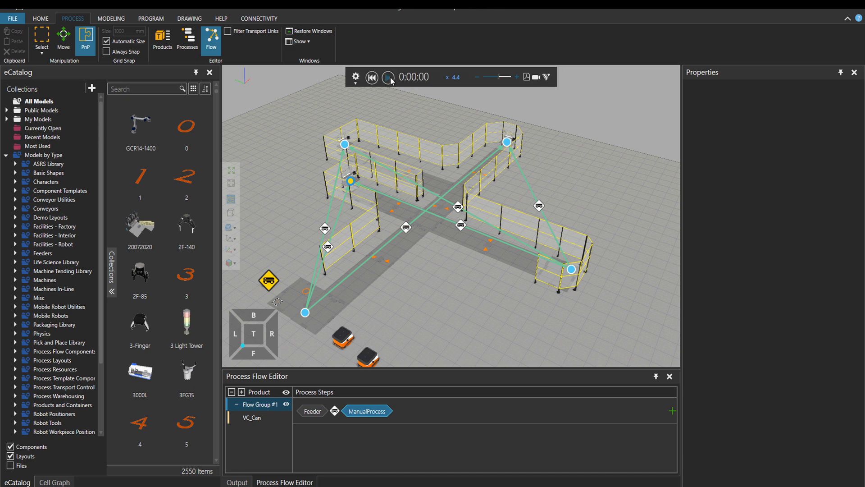
{"action": "left_click", "coordinate": [388, 76]}
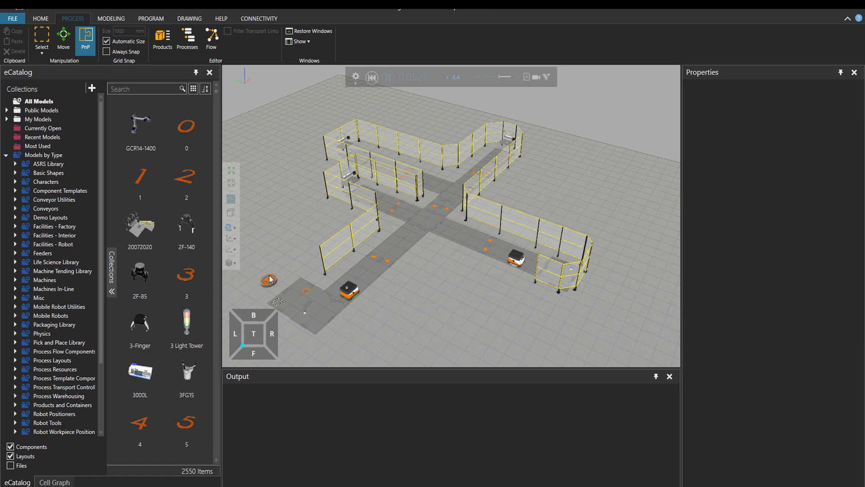
Step: Select the Mobile Robot Transport Controller, confirming ResourcePriority Nearest and Strategy One-To-One
{"action": "left_click", "coordinate": [268, 280]}
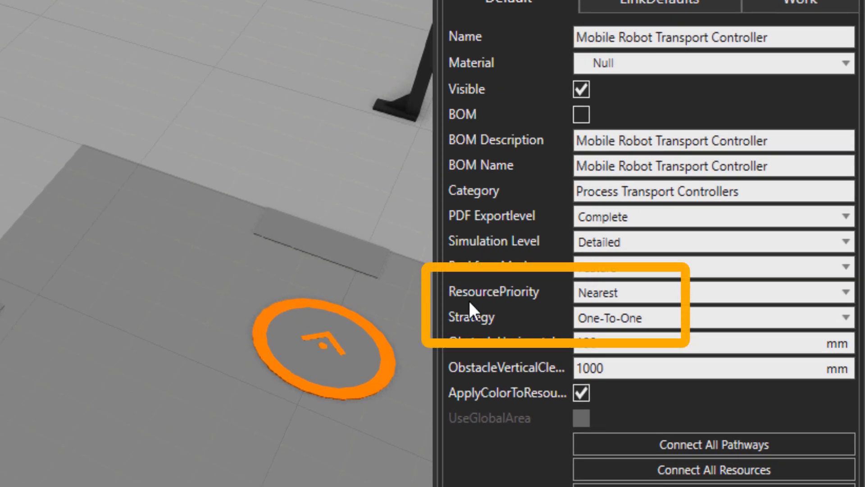
{"action": "mouse_move", "coordinate": [541, 304]}
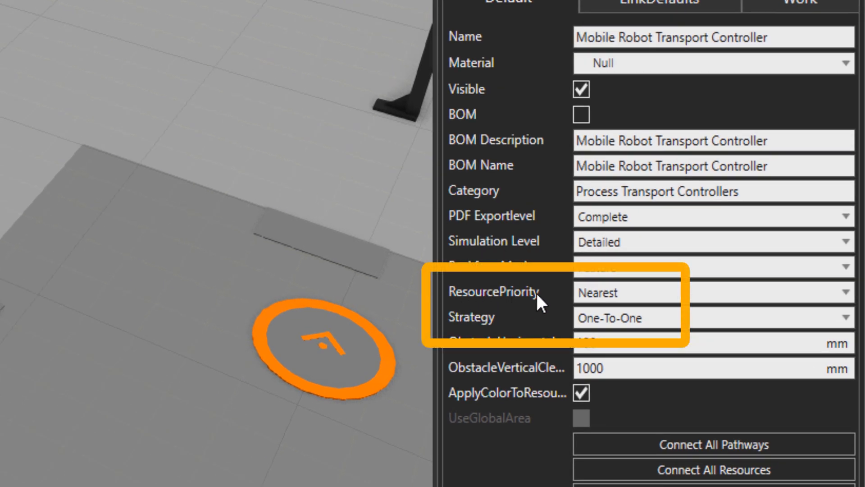
{"action": "mouse_move", "coordinate": [505, 323]}
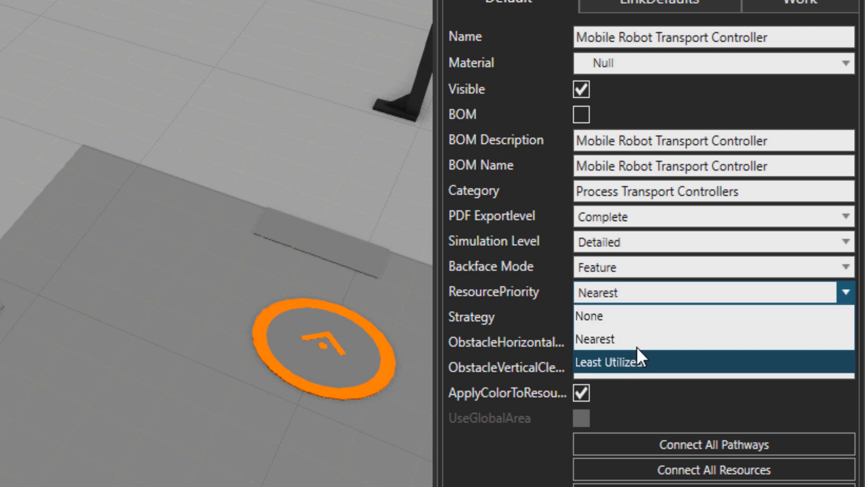
{"action": "mouse_move", "coordinate": [638, 329]}
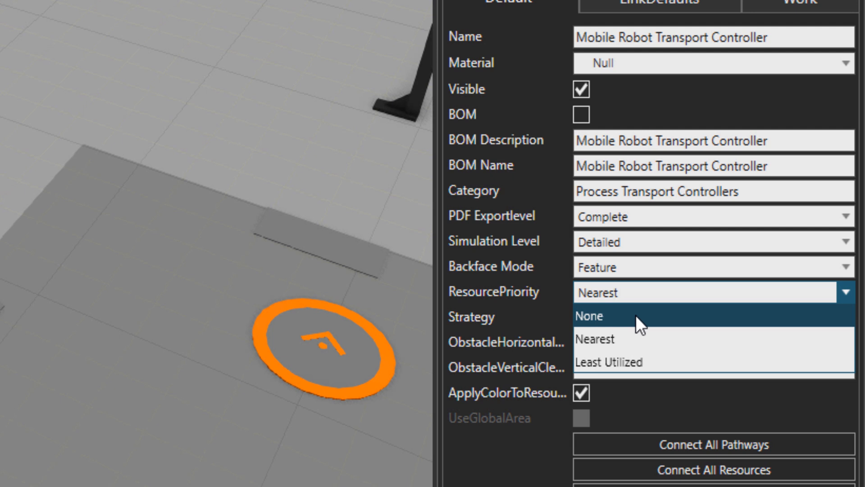
{"action": "mouse_move", "coordinate": [642, 346]}
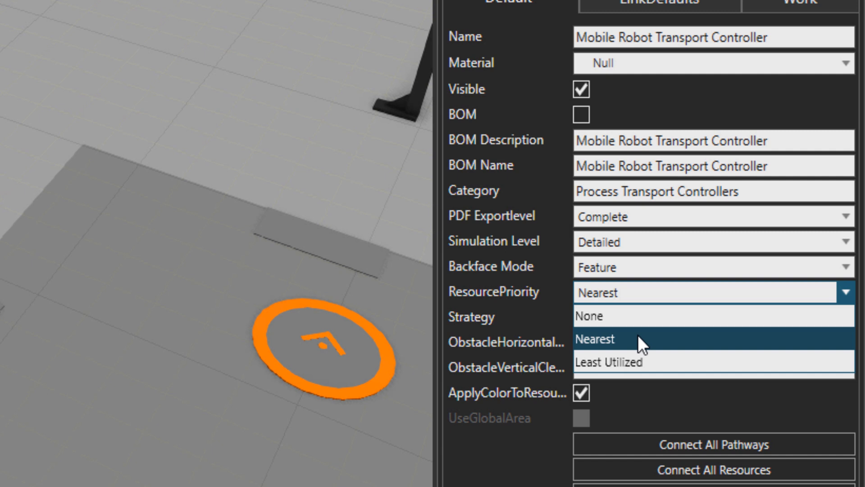
{"action": "mouse_move", "coordinate": [468, 355]}
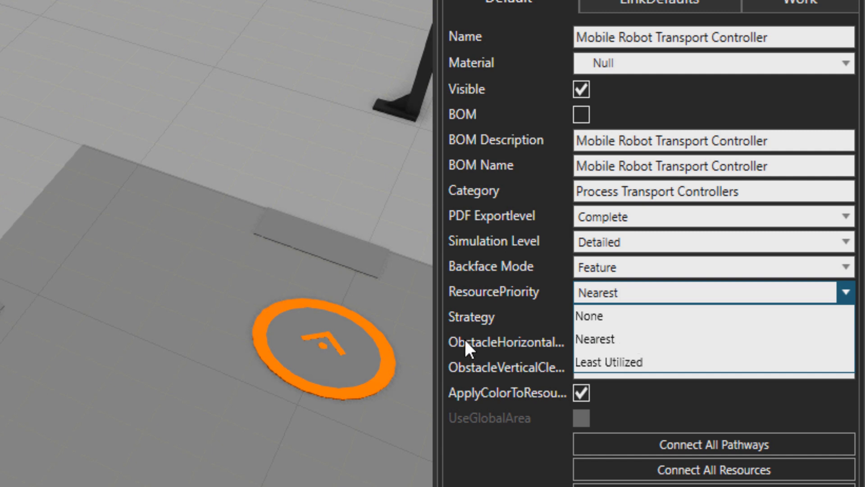
{"action": "mouse_move", "coordinate": [523, 377]}
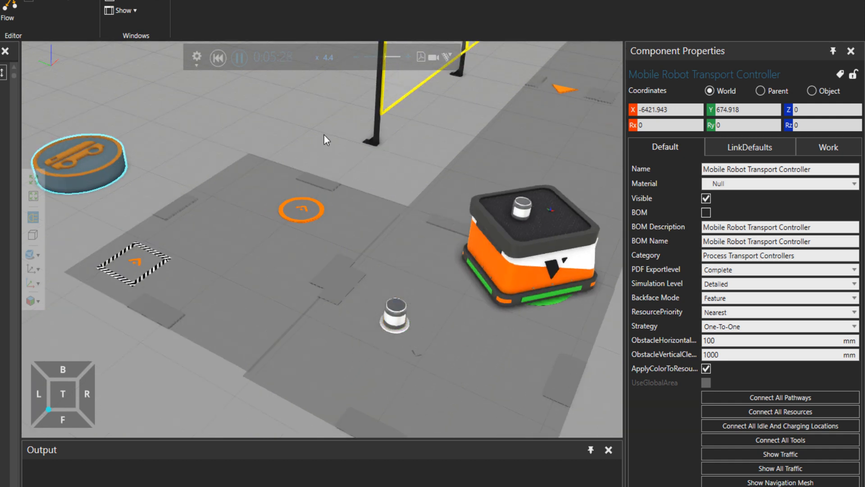
Step: Reset the simulation, move Mobile Robot Resource #2 beside the first robot, and run again
{"action": "left_click", "coordinate": [238, 58]}
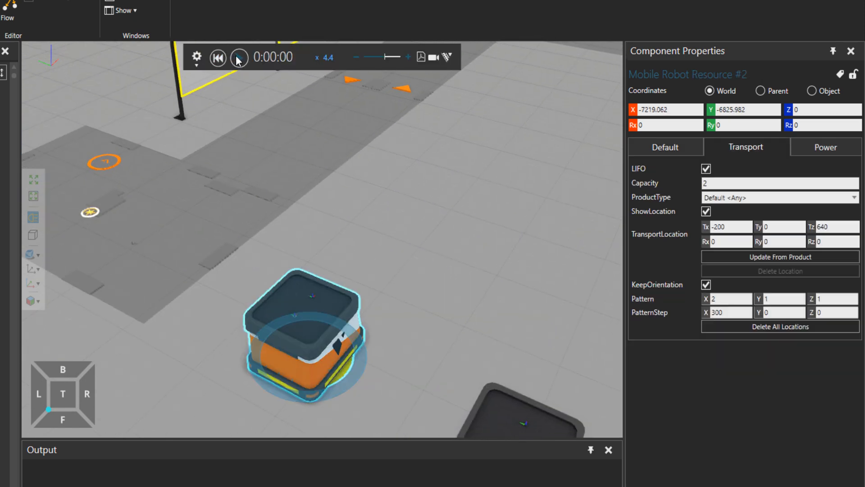
{"action": "left_click", "coordinate": [236, 57]}
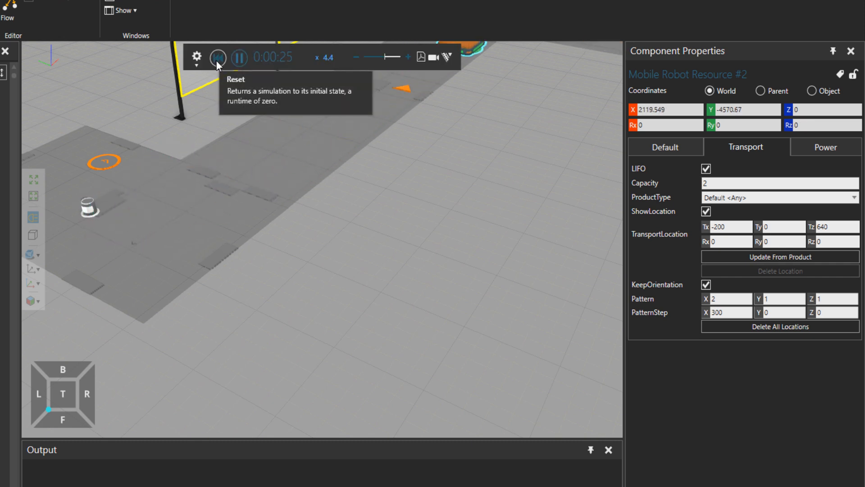
{"action": "left_click", "coordinate": [218, 58]}
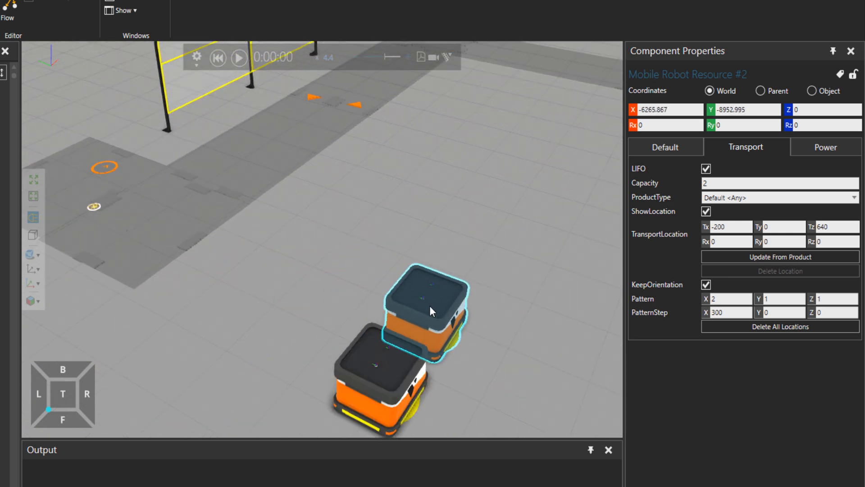
{"action": "left_click_drag", "start_coordinate": [436, 309], "coordinate": [472, 339]}
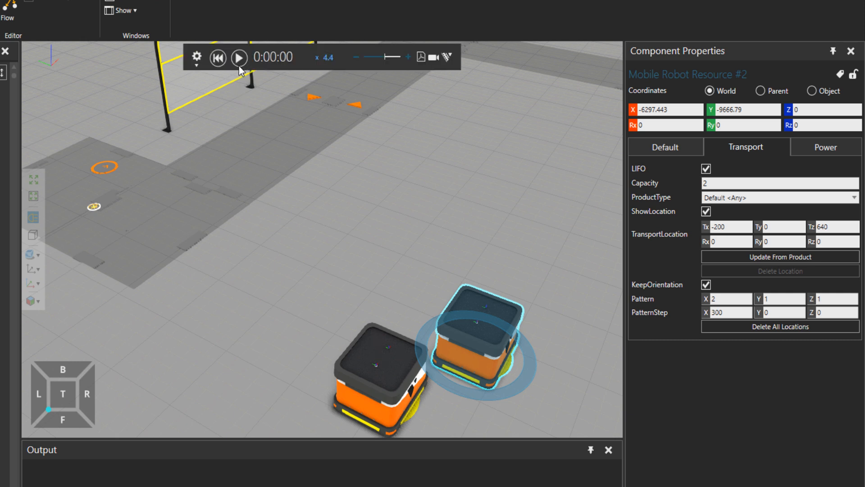
{"action": "left_click", "coordinate": [238, 56]}
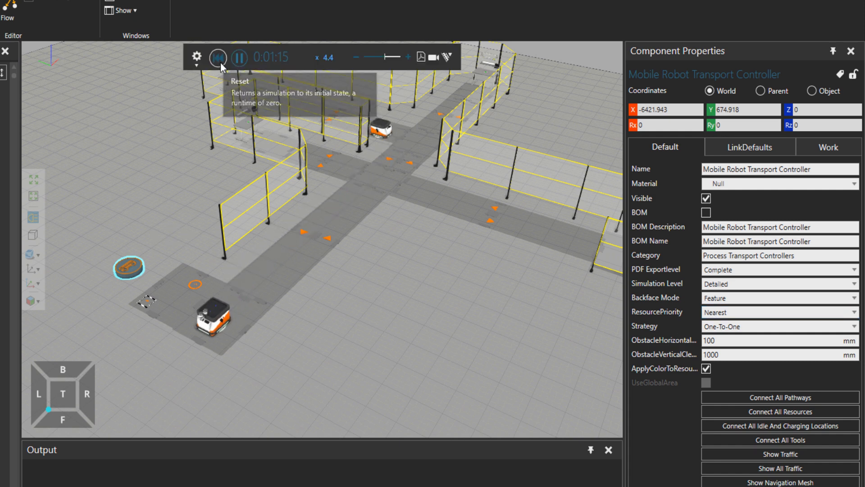
Step: Reset the simulation to 0:00 and review the controller's Strategy options, keeping One-To-One
{"action": "left_click", "coordinate": [217, 57]}
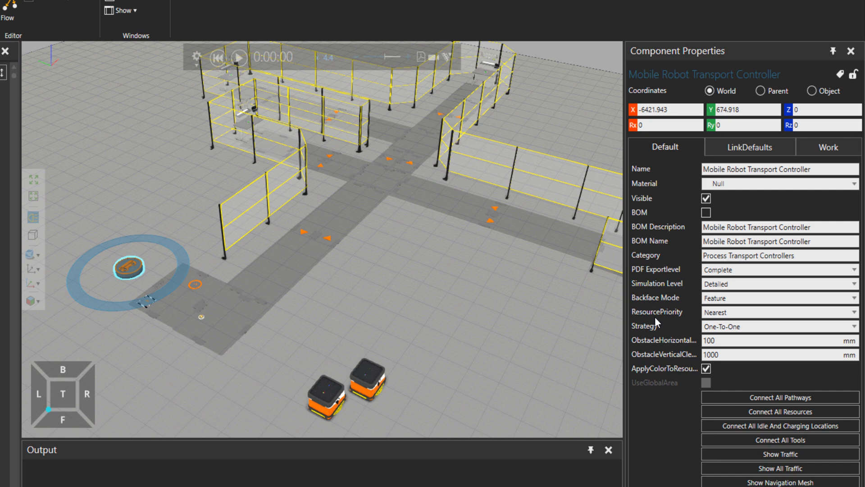
{"action": "left_click", "coordinate": [854, 326]}
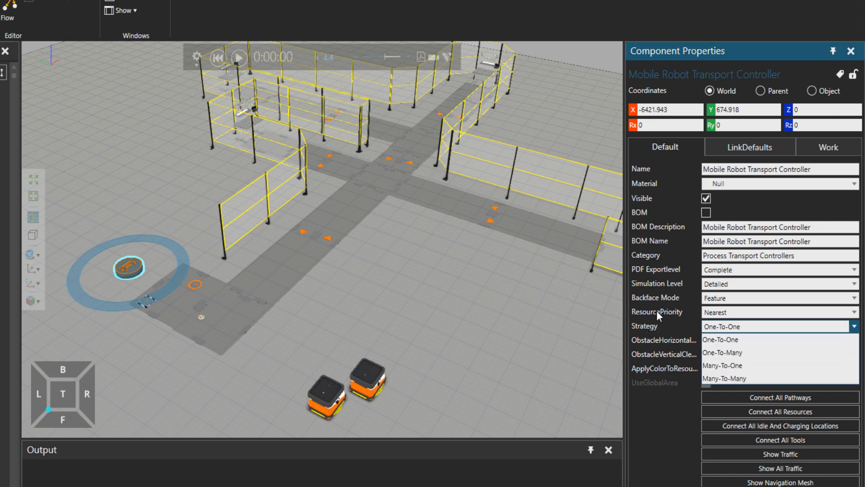
{"action": "mouse_move", "coordinate": [445, 348]}
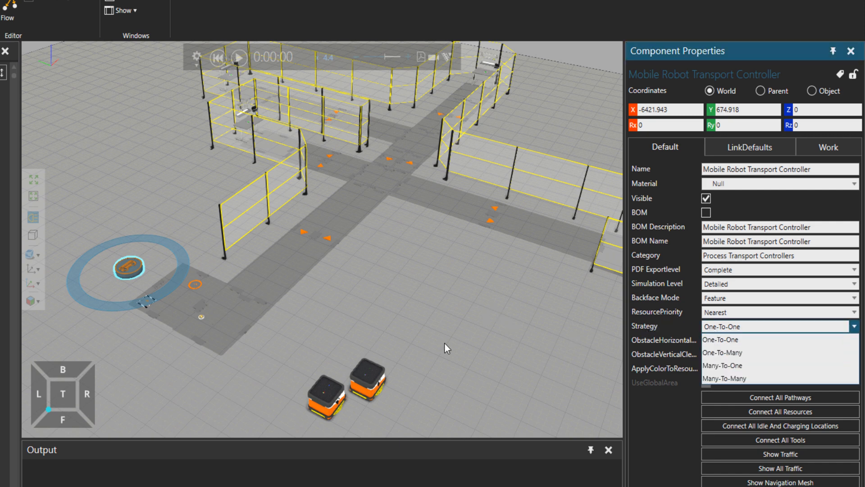
{"action": "mouse_move", "coordinate": [200, 287]}
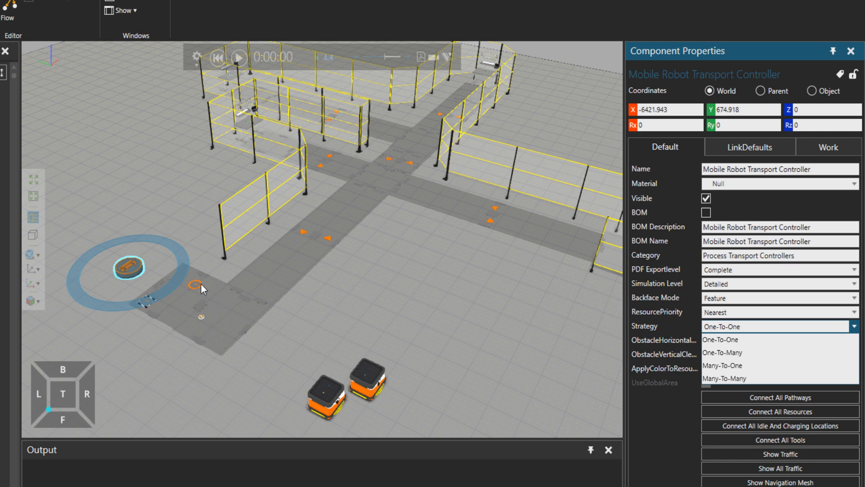
{"action": "left_click_drag", "start_coordinate": [209, 287], "coordinate": [494, 93]}
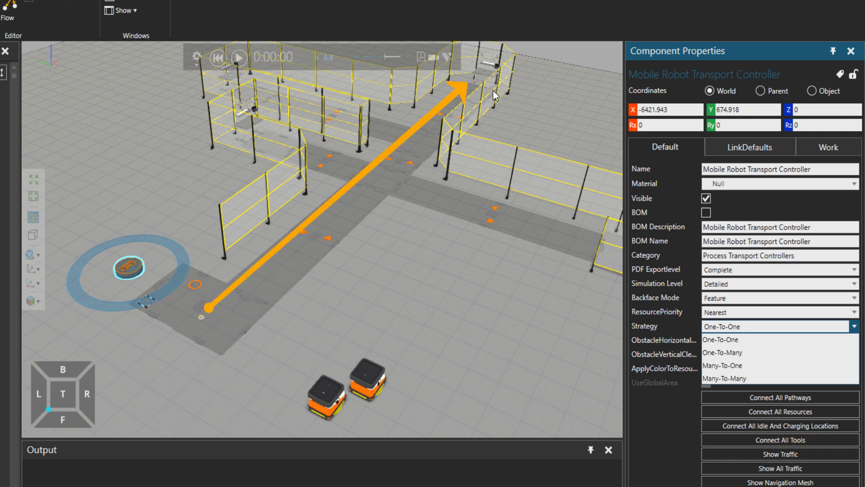
{"action": "mouse_move", "coordinate": [610, 279]}
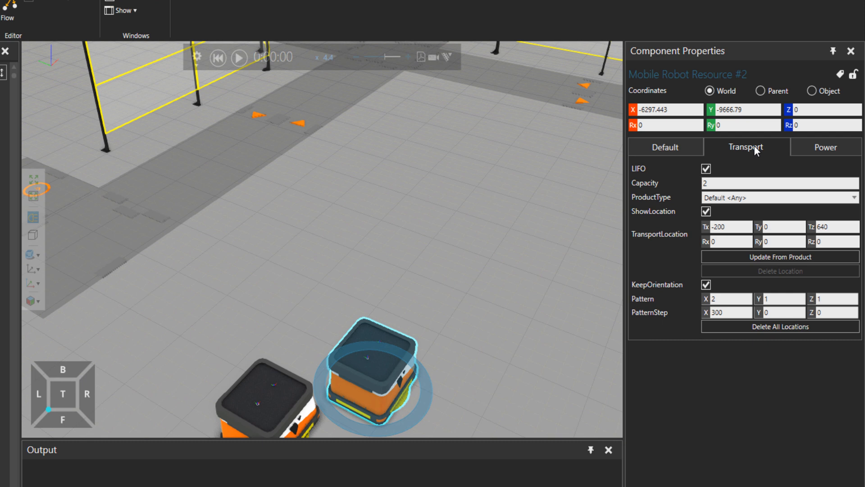
{"action": "mouse_move", "coordinate": [651, 173]}
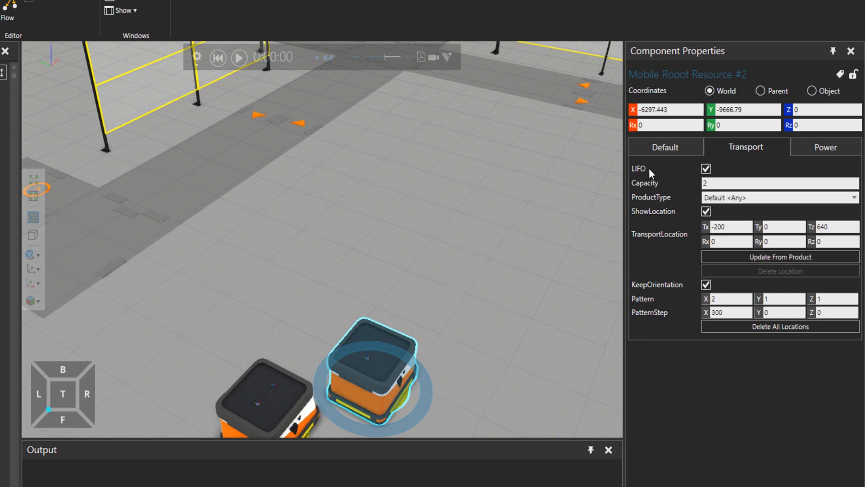
{"action": "mouse_move", "coordinate": [666, 174]}
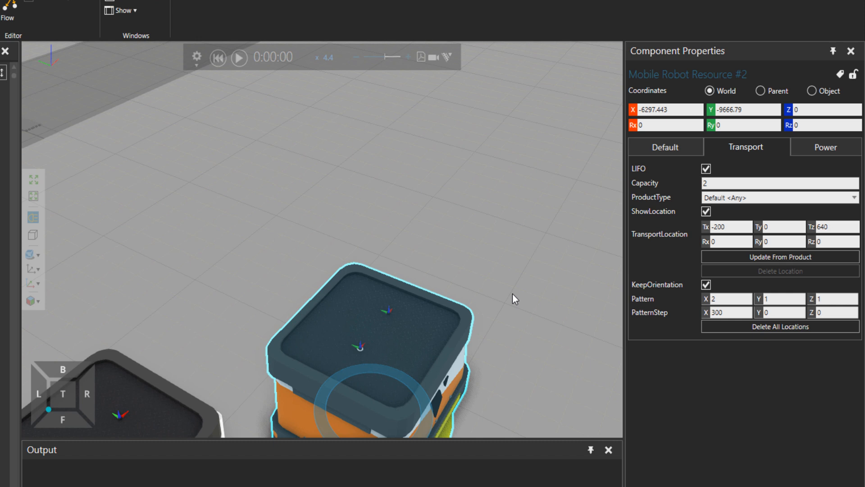
Step: Toggle Mobile Robot Resource #2's LIFO loading off and back on
{"action": "left_click", "coordinate": [705, 169]}
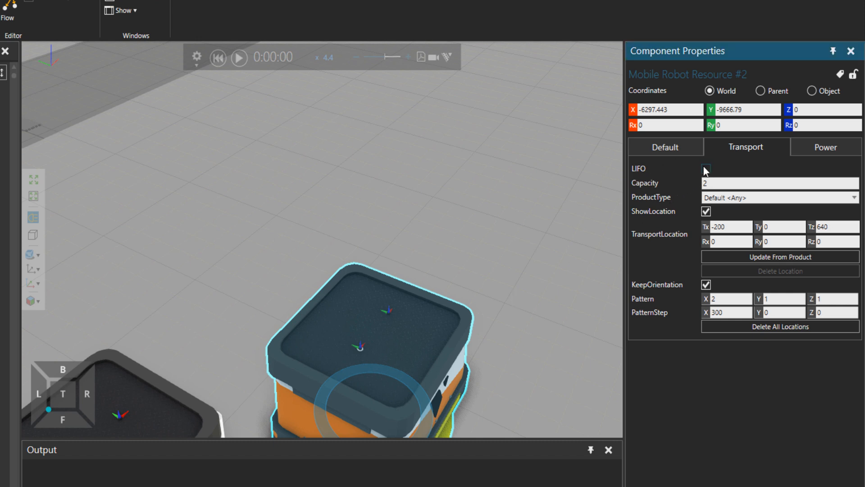
{"action": "left_click", "coordinate": [705, 168]}
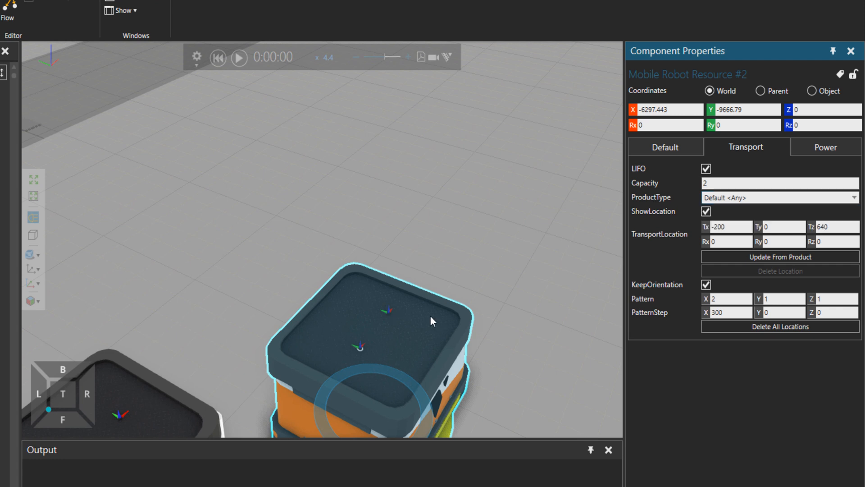
{"action": "mouse_move", "coordinate": [650, 249]}
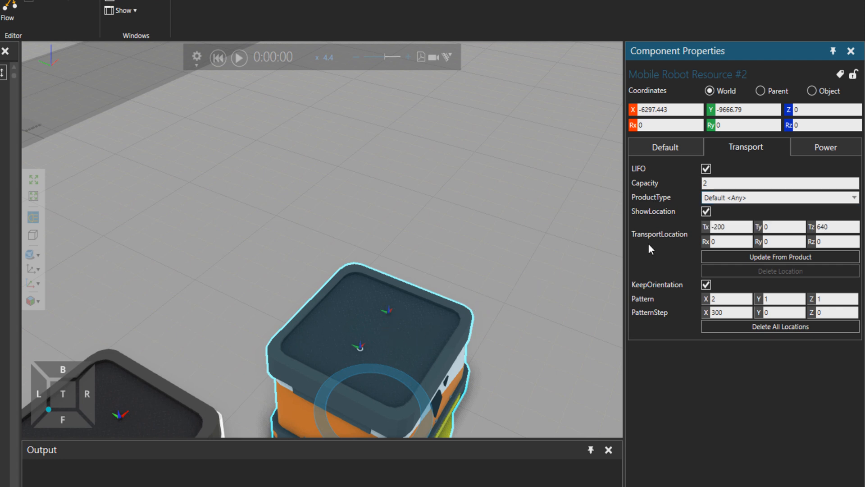
{"action": "mouse_move", "coordinate": [683, 245]}
{"action": "type", "text": "350"}
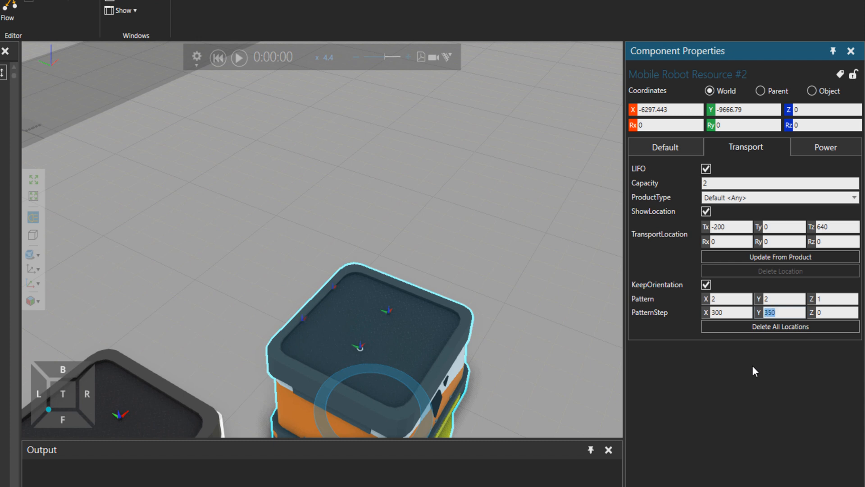
Step: Set the robot's TransportLocation Ty offset to -200
{"action": "left_click", "coordinate": [773, 227]}
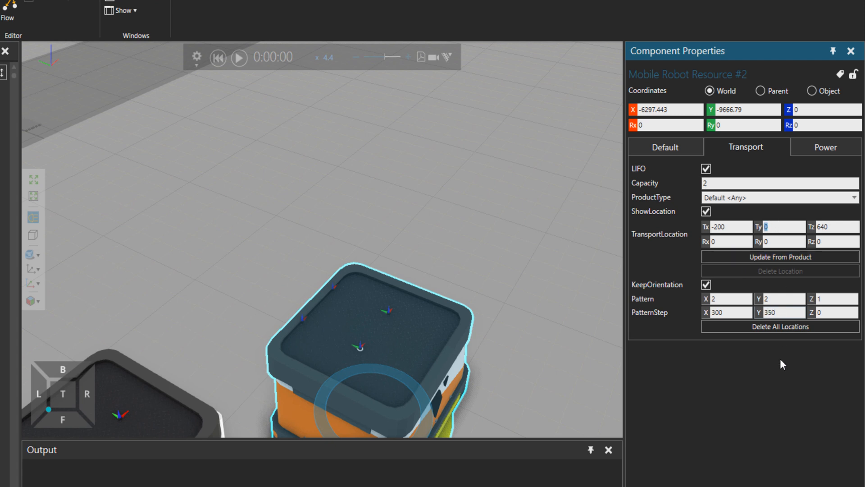
{"action": "type", "text": "-200"}
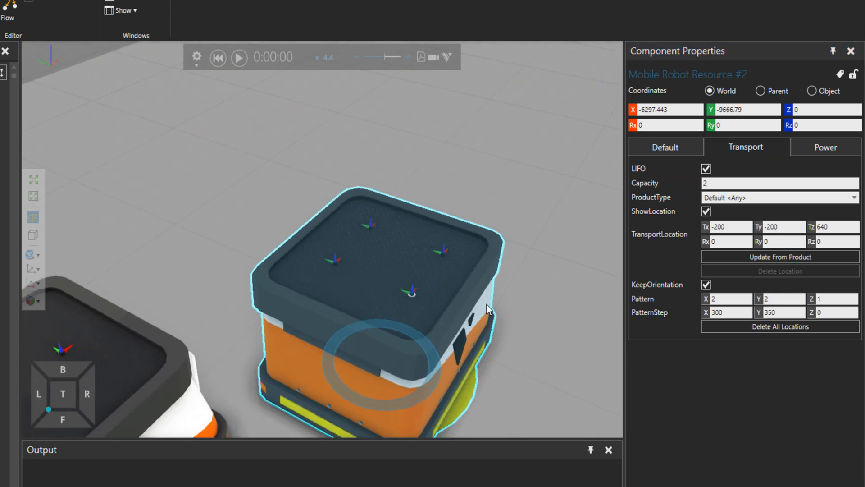
{"action": "mouse_move", "coordinate": [378, 265]}
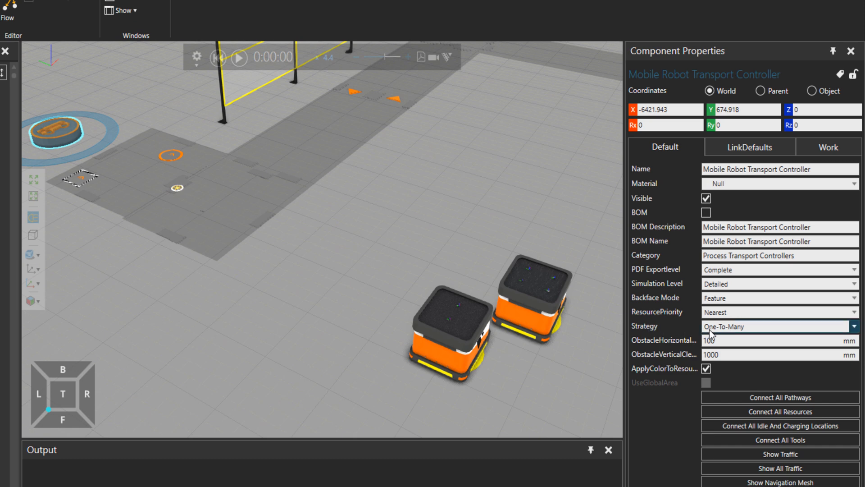
{"action": "mouse_move", "coordinate": [716, 338]}
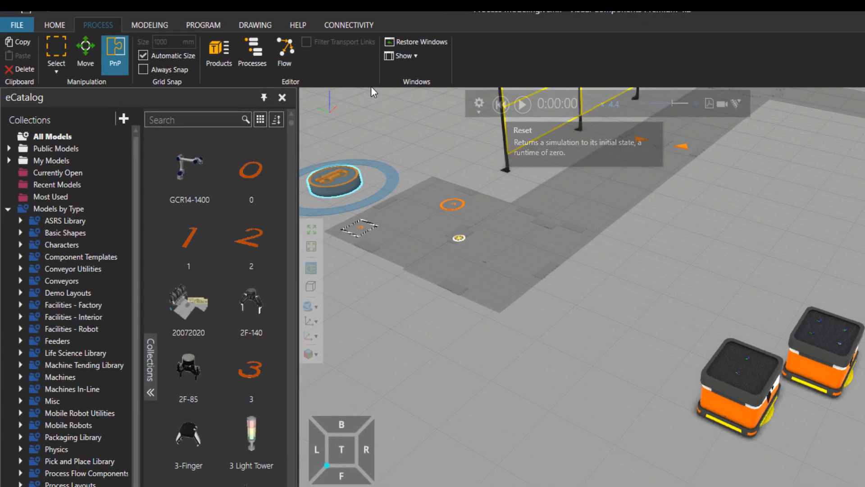
Step: Show the controller's Interfaces, linking its Resources connection to Mobile Robot Resource #2
{"action": "left_click", "coordinate": [54, 25]}
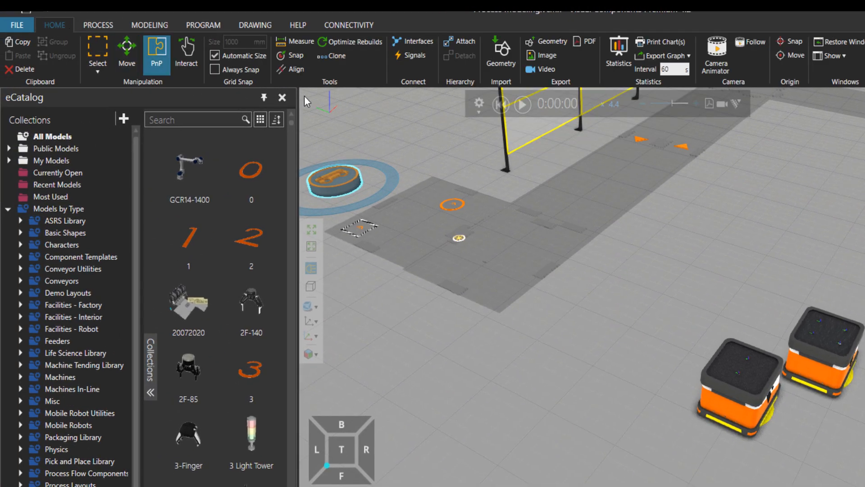
{"action": "left_click", "coordinate": [413, 41]}
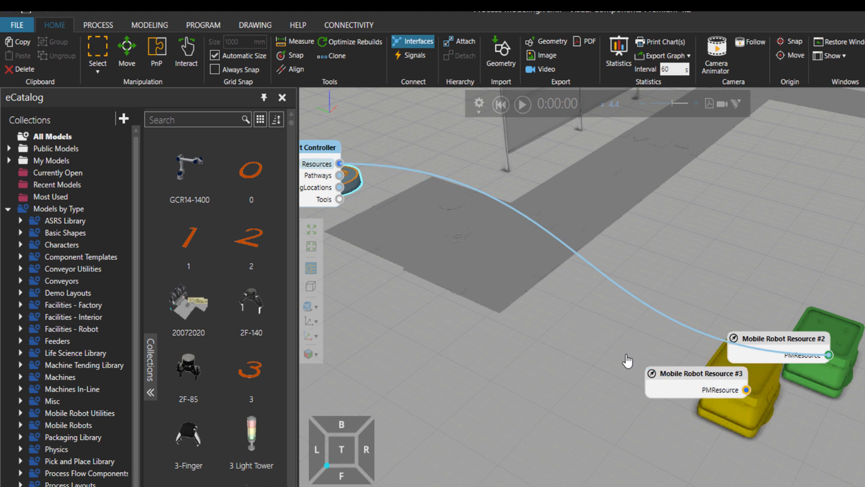
{"action": "mouse_move", "coordinate": [352, 121]}
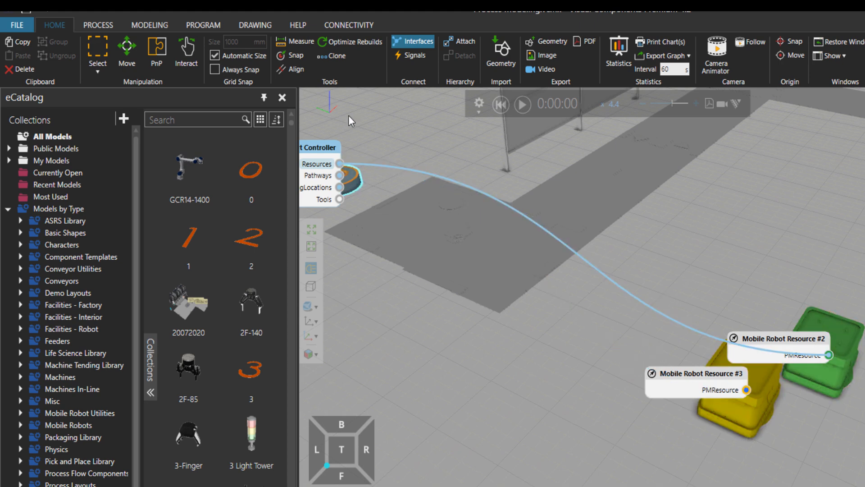